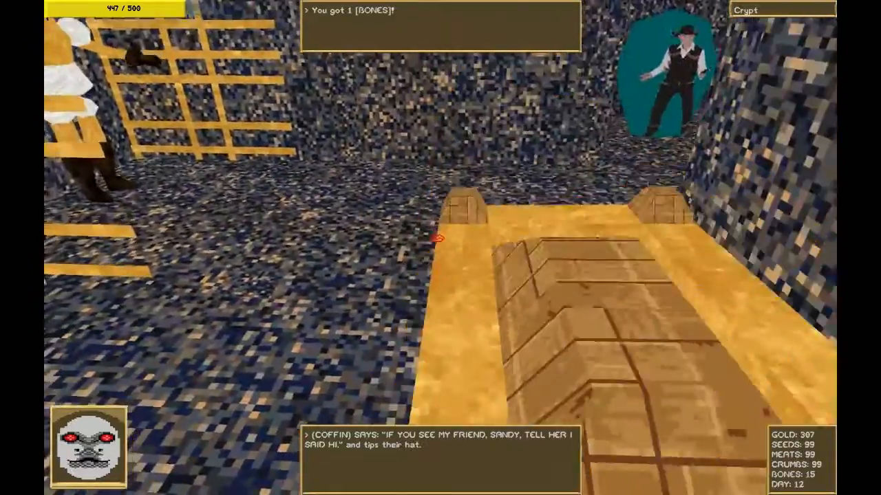
Step: Walk forward from the coffin along the crypt corridor toward the red floor
key(w)
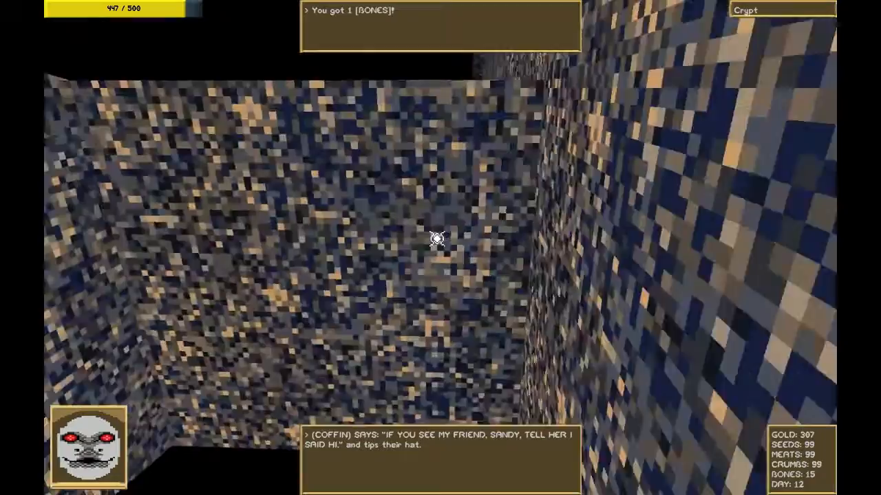
mouse_move(438, 238)
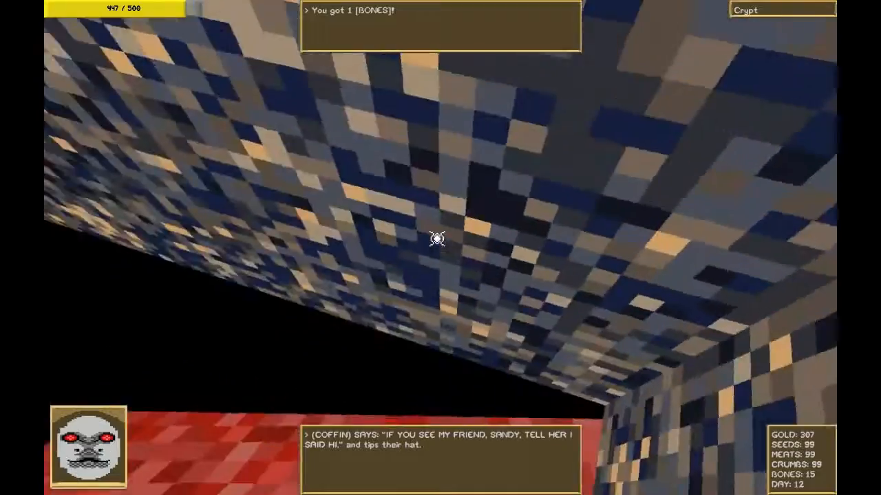
mouse_move(437, 239)
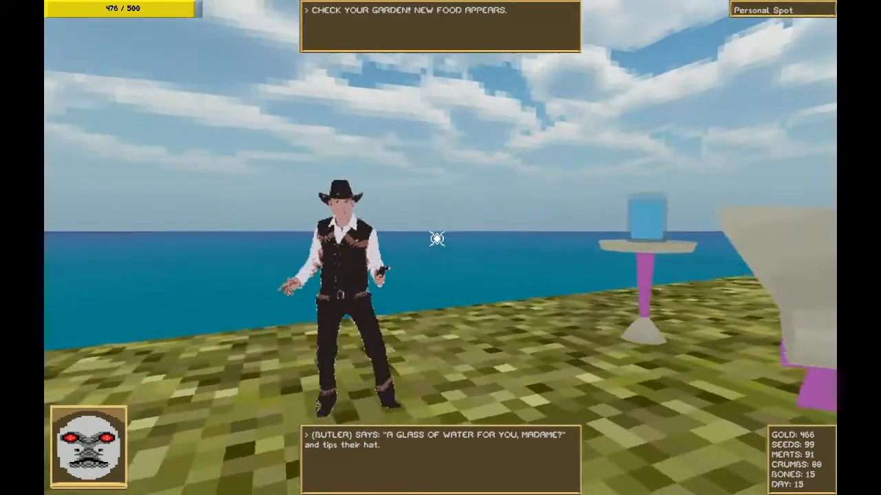
mouse_move(437, 248)
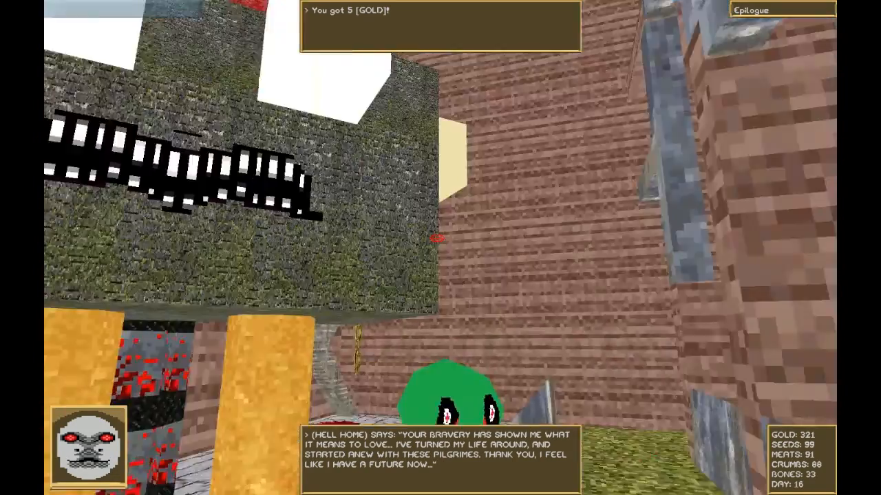
mouse_move(440, 238)
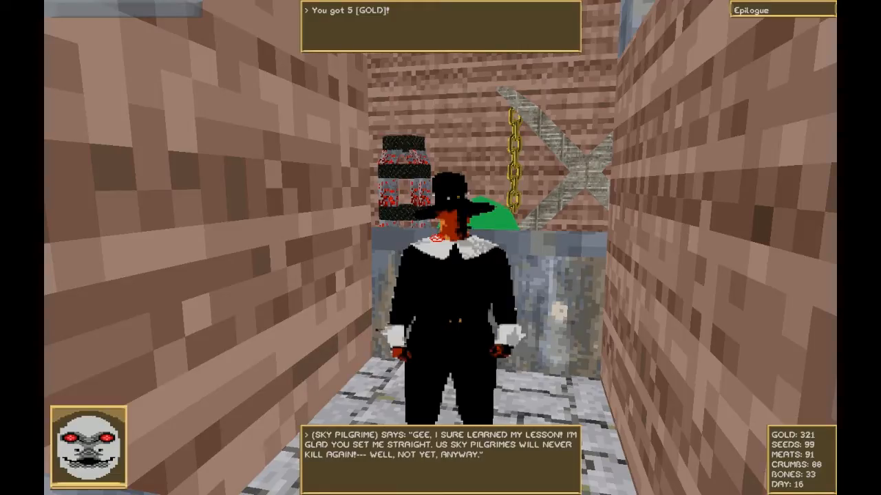
mouse_move(440, 248)
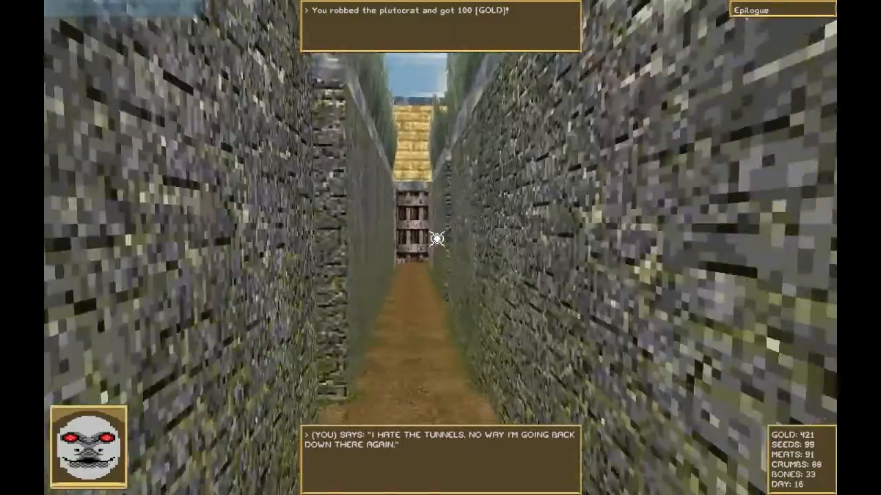
key(W)
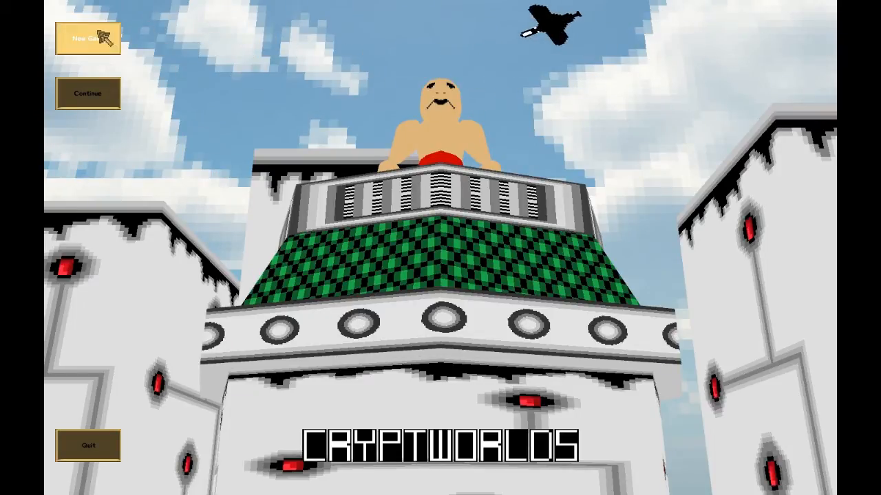
Step: Choose New Game on the title screen to start a brand-new game
click(86, 37)
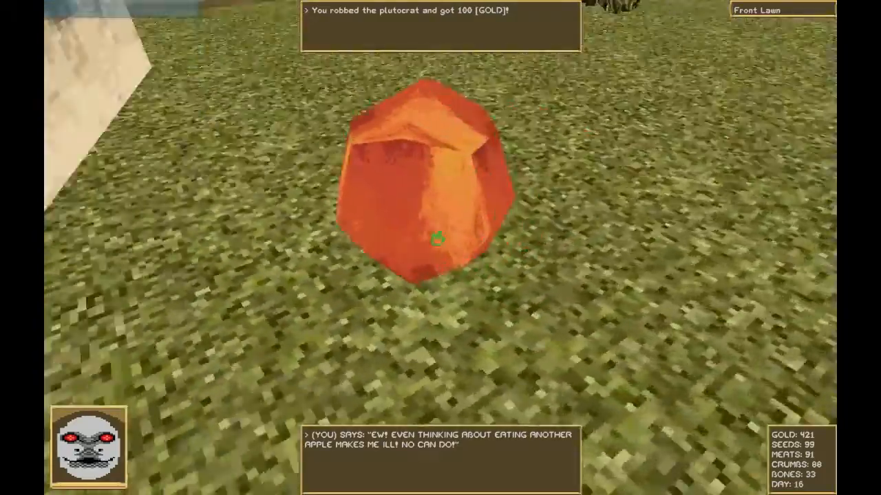
mouse_move(435, 239)
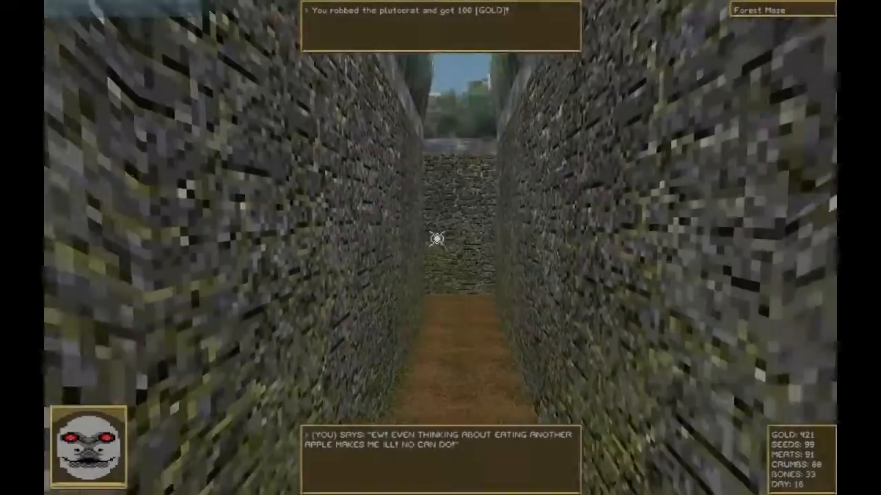
Step: Walk forward with W through the Forest Maze stone corridor
key(w)
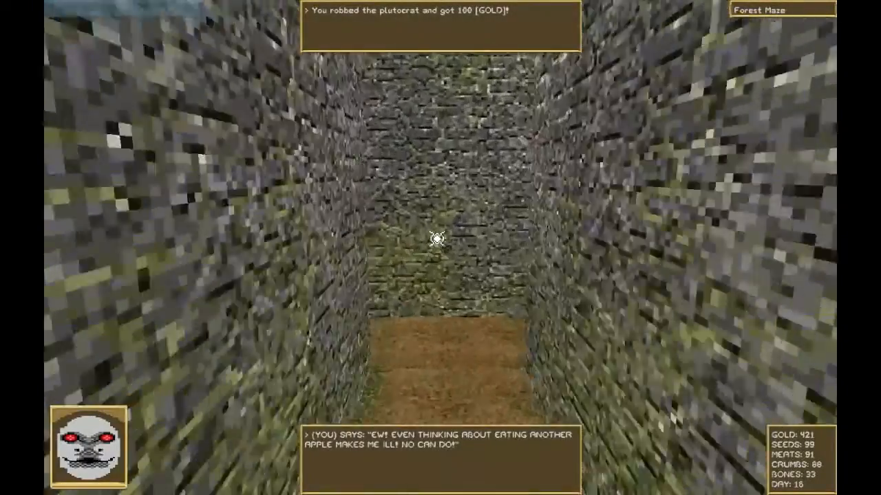
key(W)
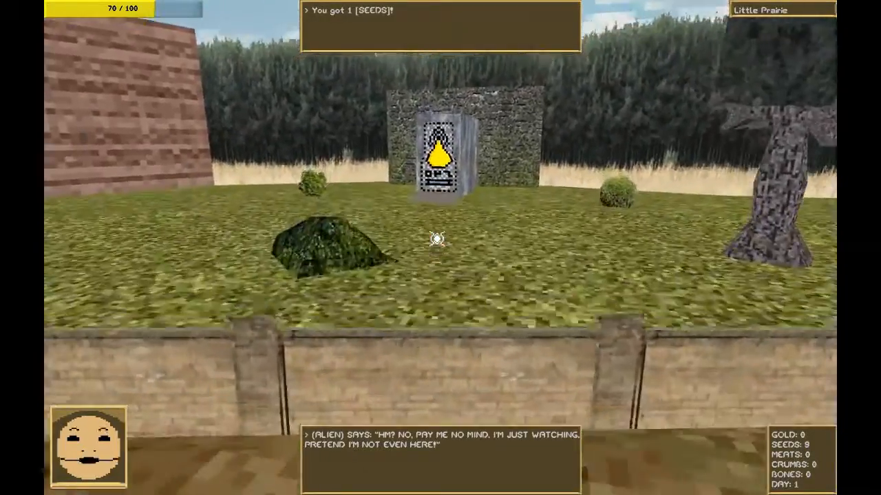
Step: Walk forward on Little Prairie toward the stone sign with the yellow bell
key(w)
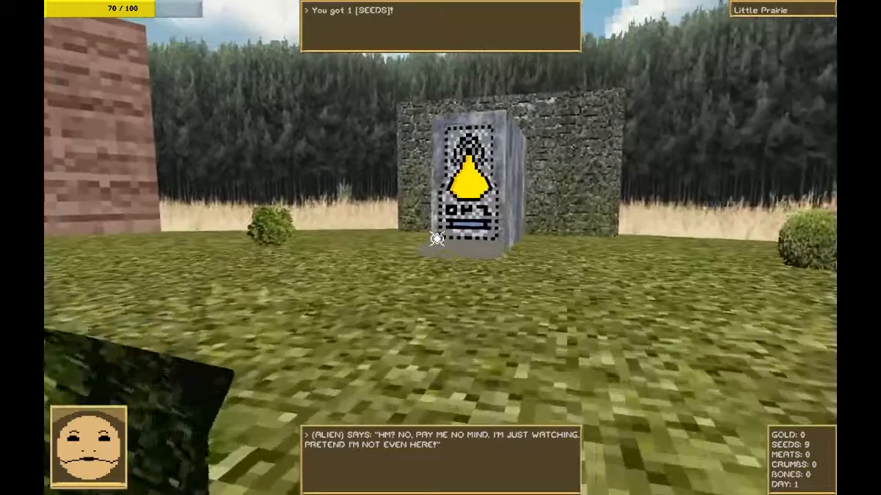